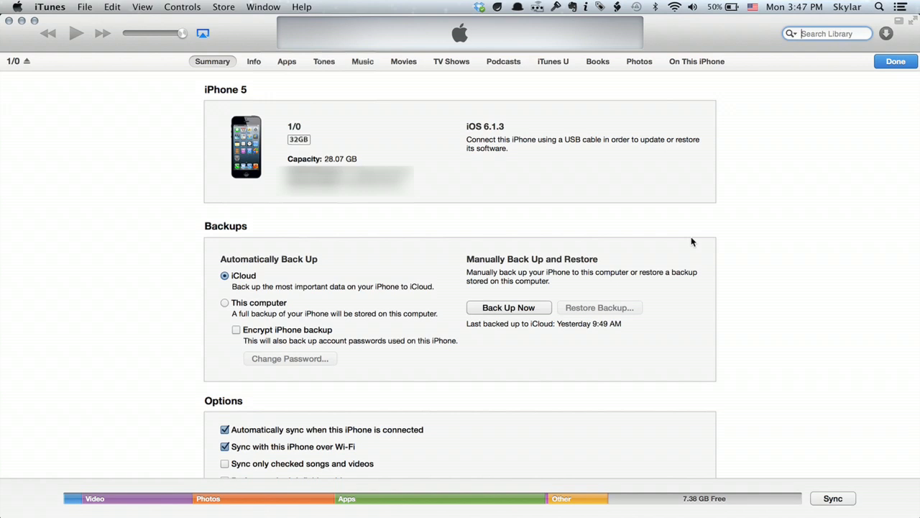
mouse_move(265, 242)
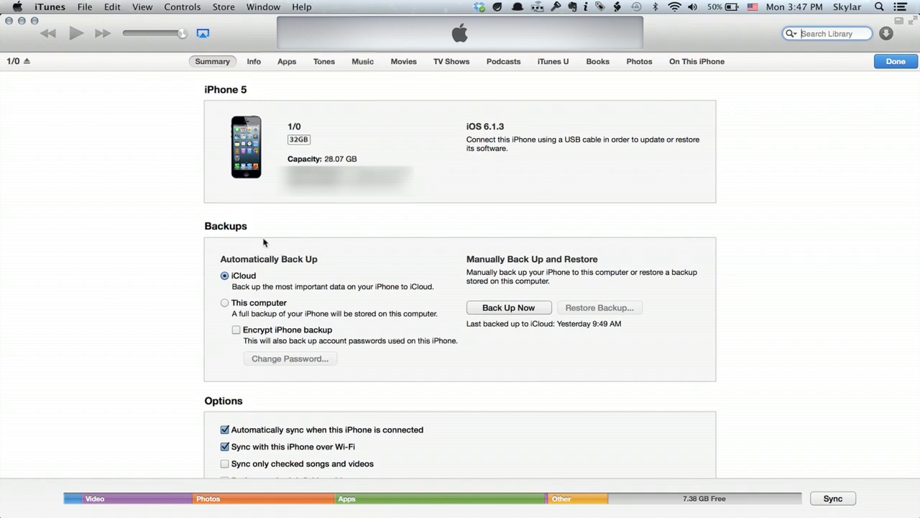
mouse_move(492, 224)
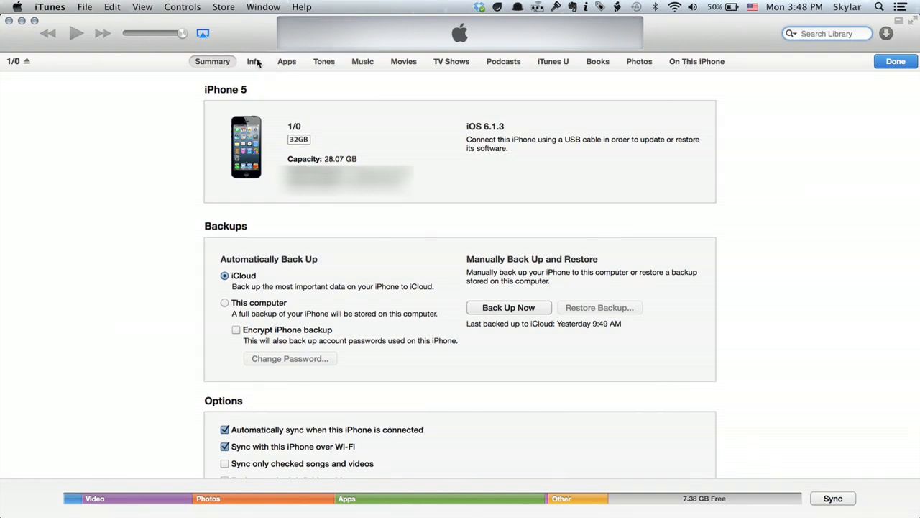
Scroll the All Contacts list down to the H–K names and bring up the Card menu
click(253, 61)
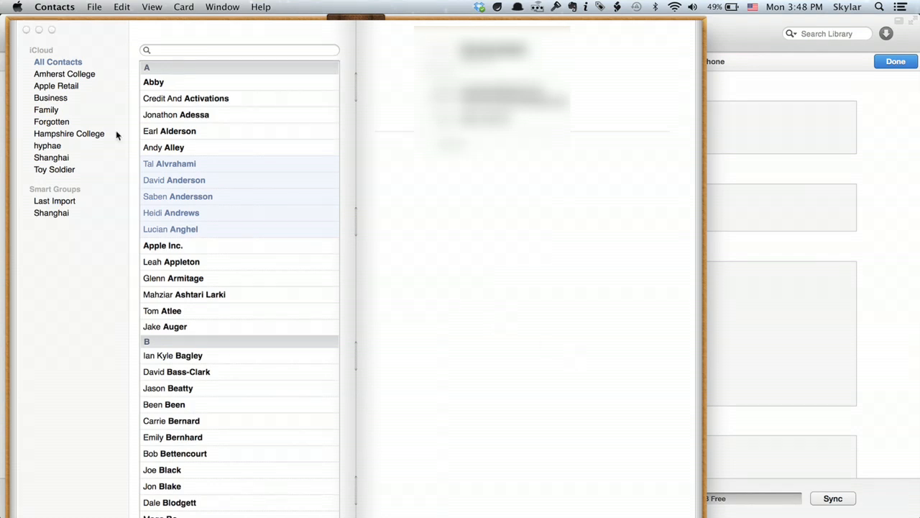
scroll(down, 3)
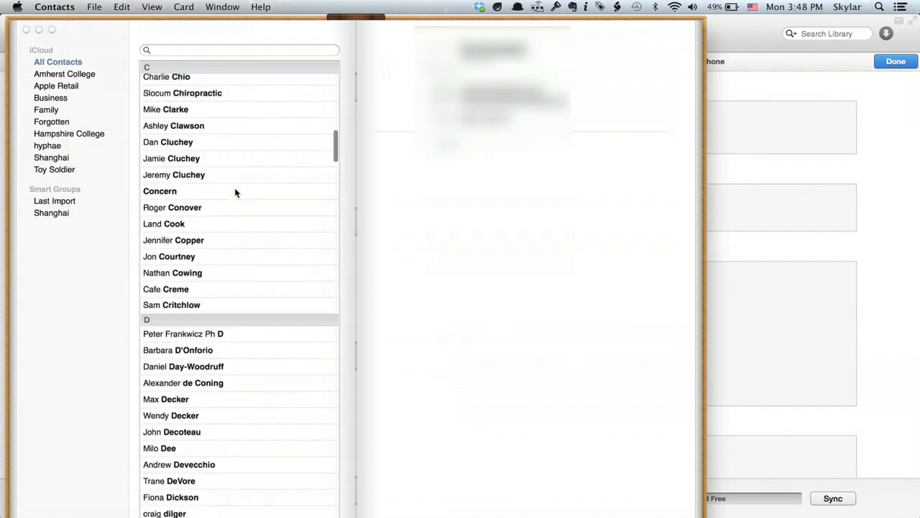
scroll(down, 3)
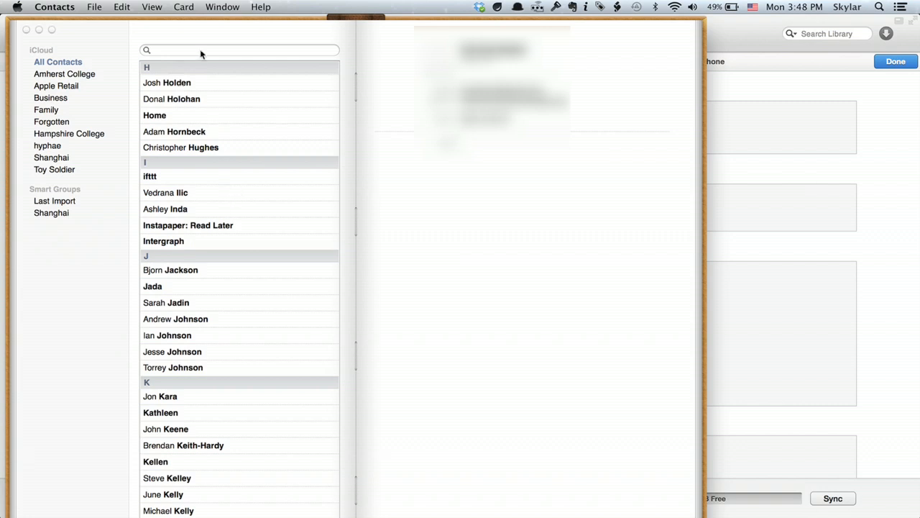
click(182, 6)
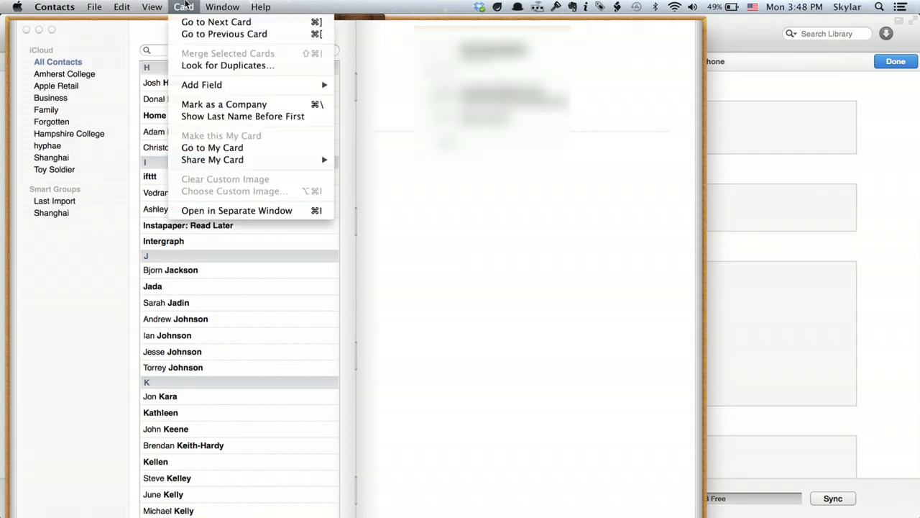
mouse_move(227, 66)
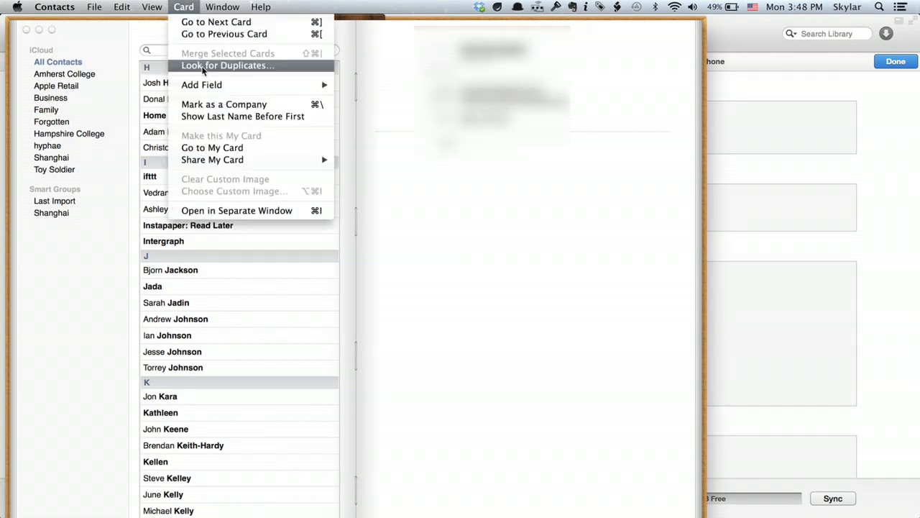
click(227, 66)
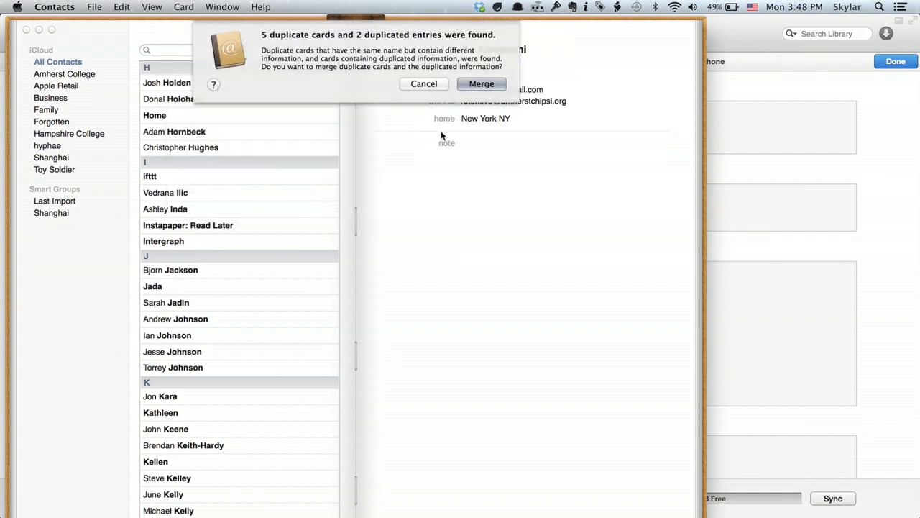
mouse_move(417, 37)
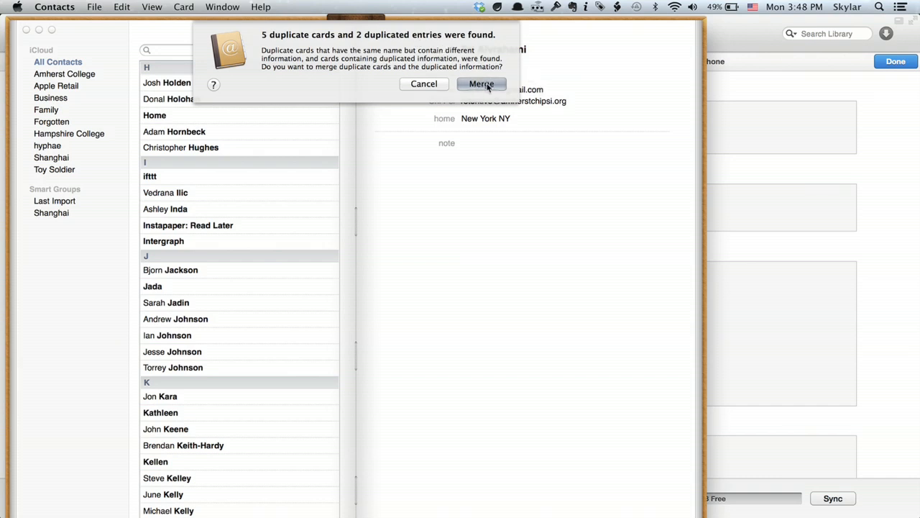
click(480, 83)
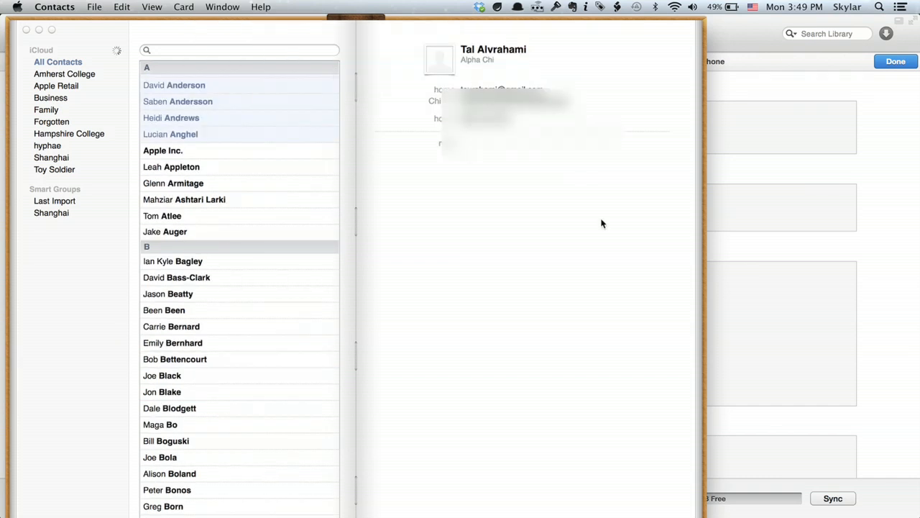
click(173, 183)
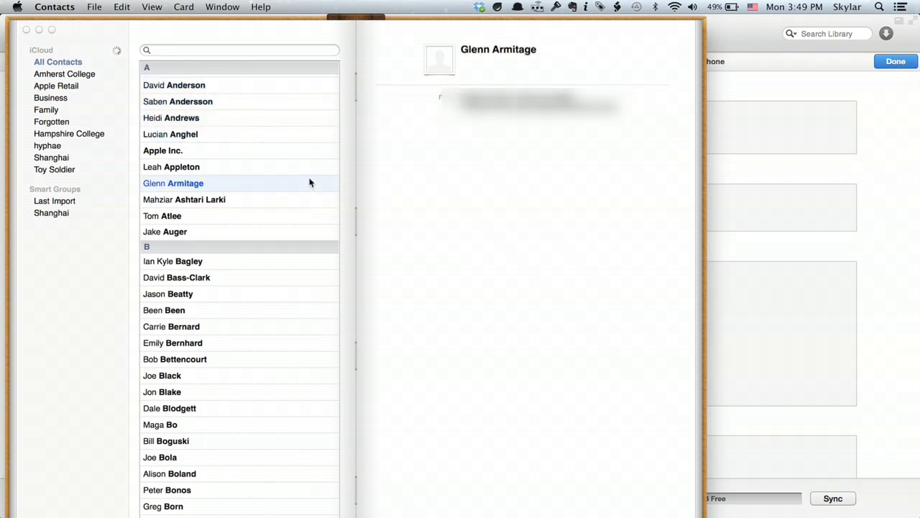
mouse_move(315, 115)
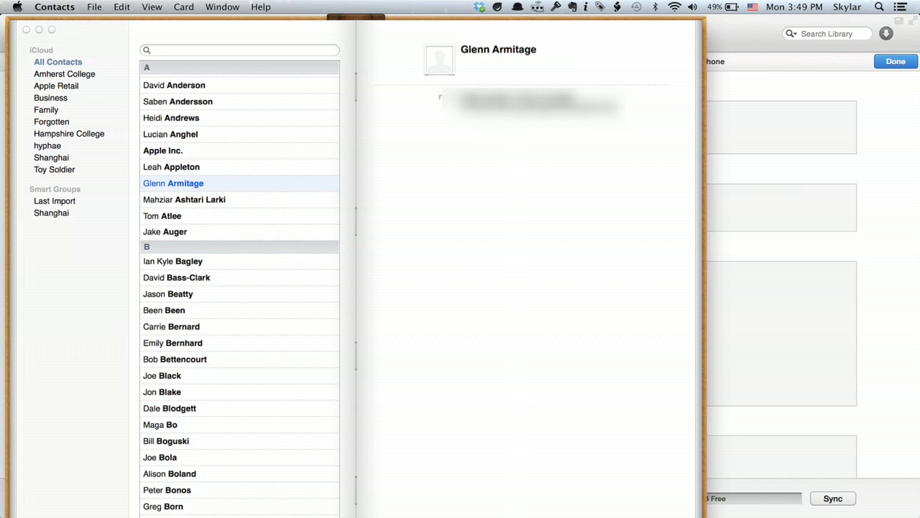
mouse_move(268, 185)
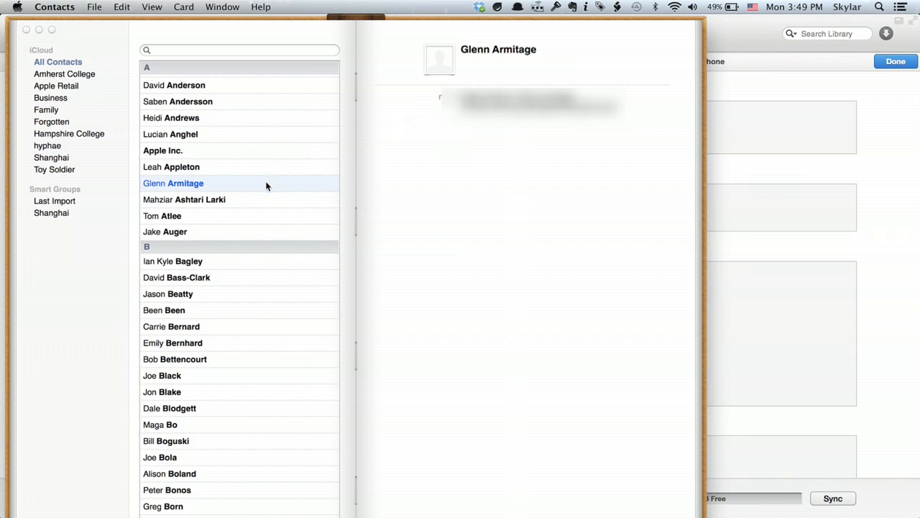
mouse_move(279, 293)
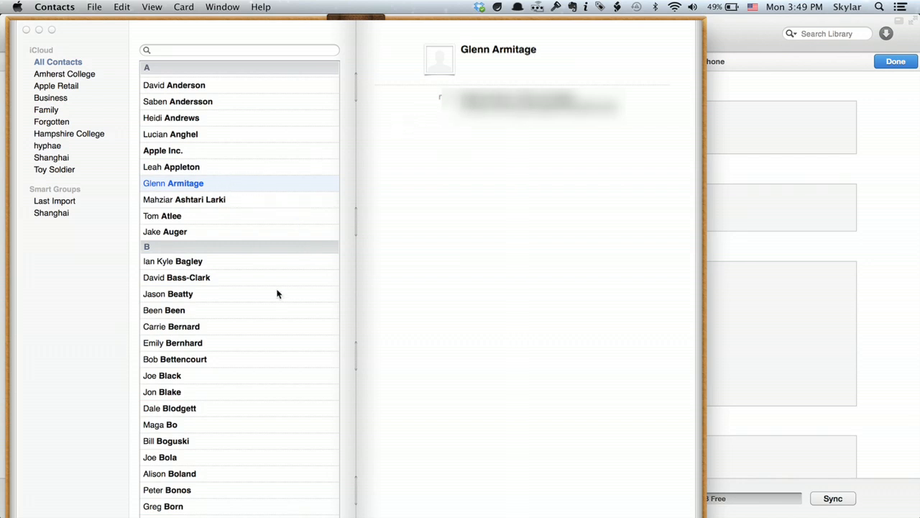
scroll(down, 3)
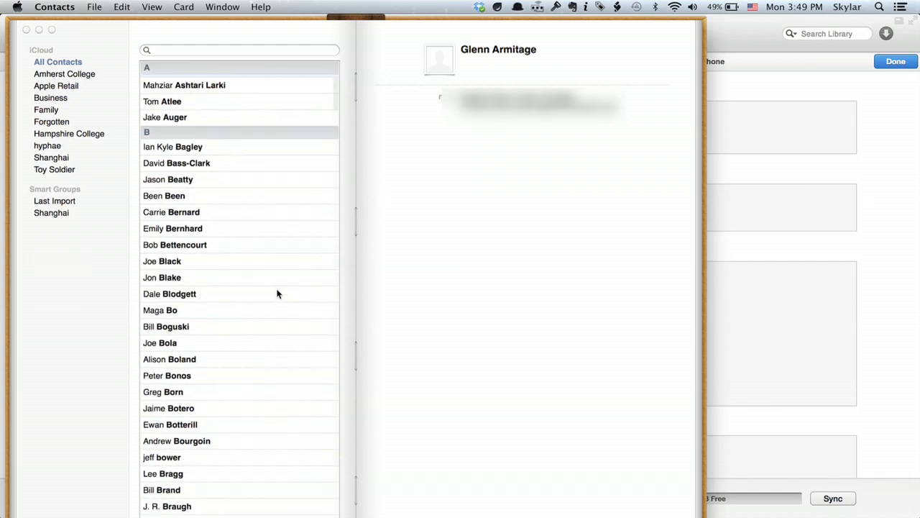
mouse_move(176, 196)
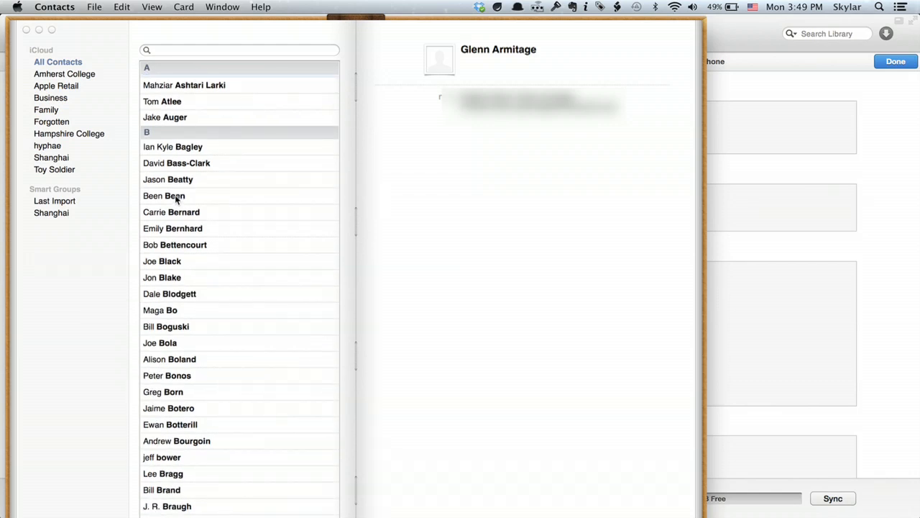
click(164, 196)
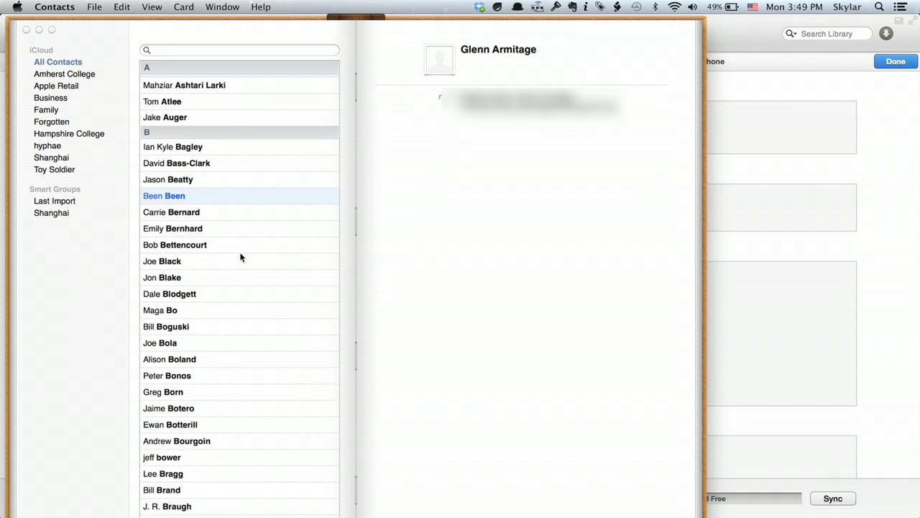
mouse_move(225, 298)
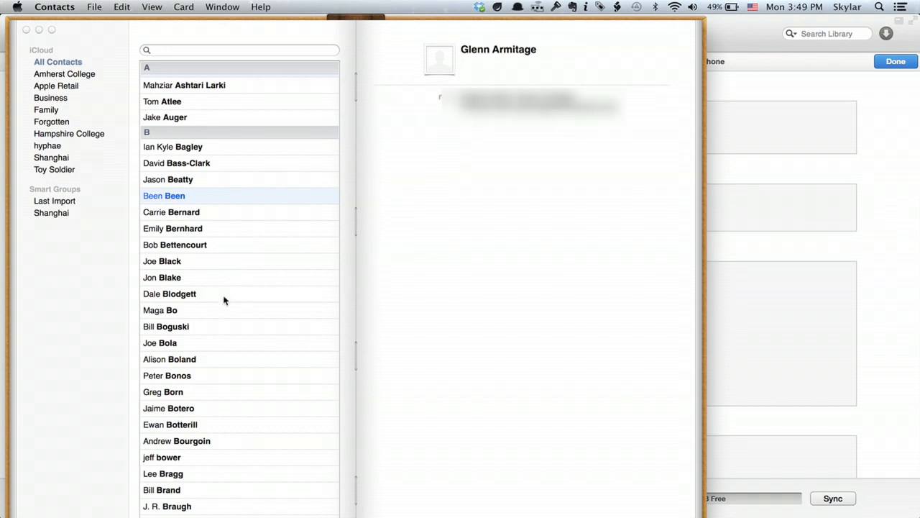
click(170, 293)
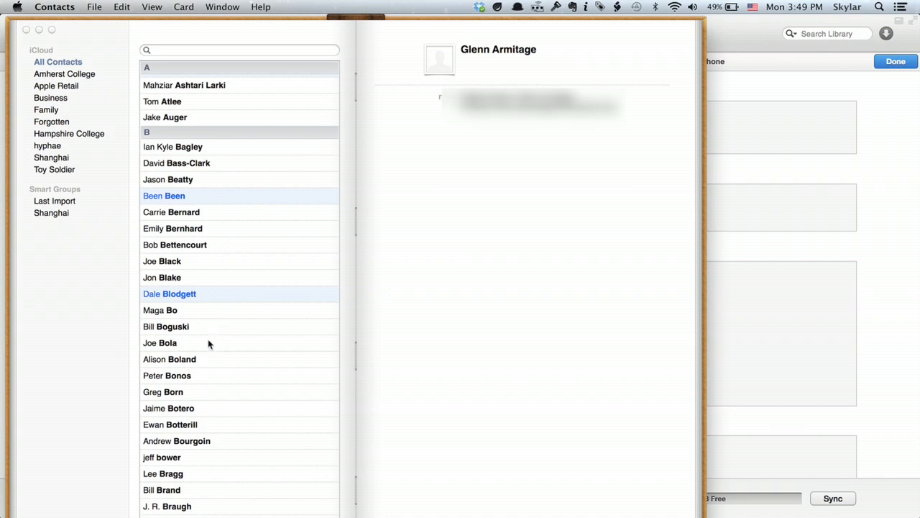
click(160, 342)
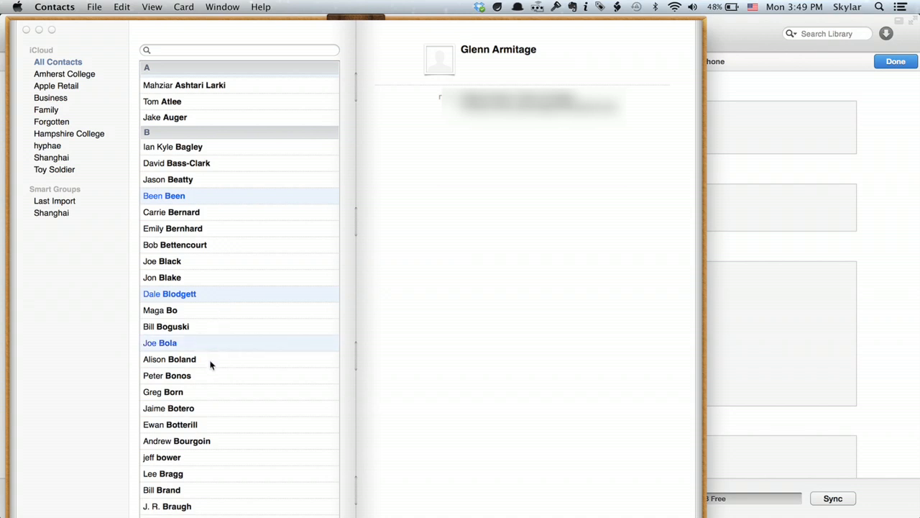
mouse_move(208, 374)
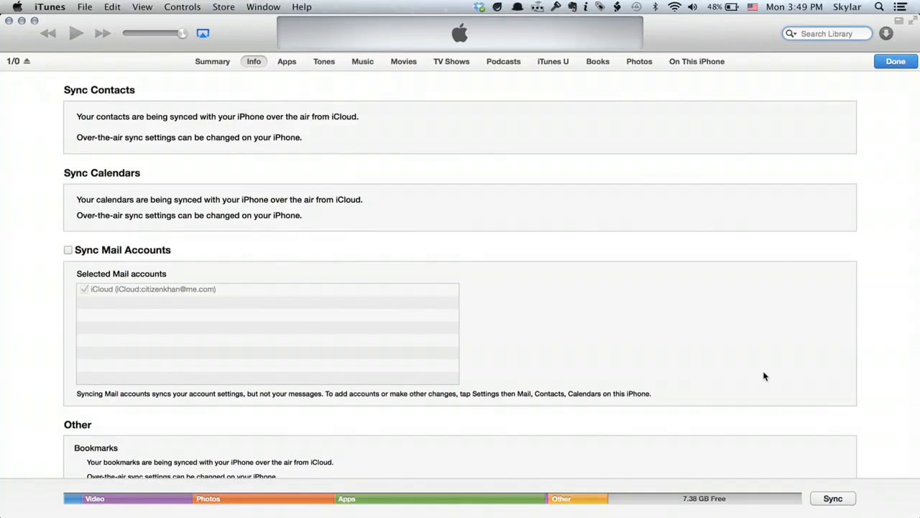
Start a sync of the iPhone from the iTunes device page
click(837, 498)
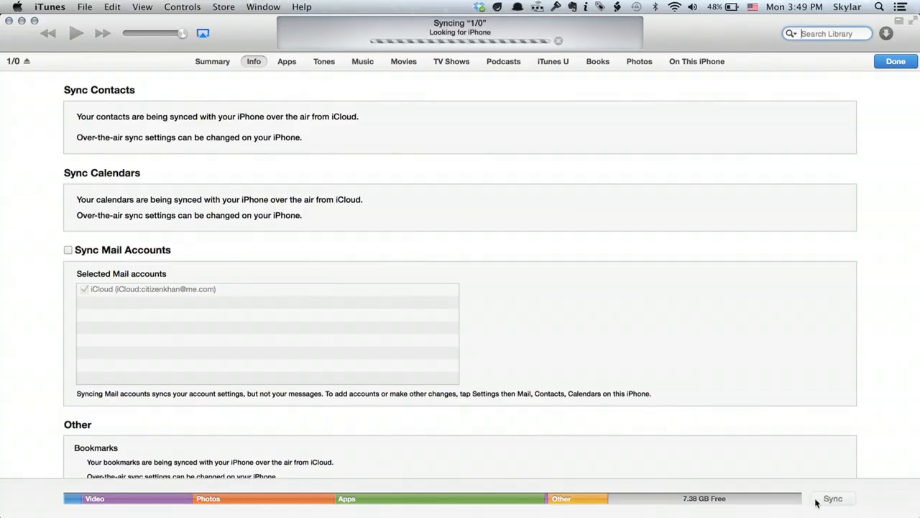